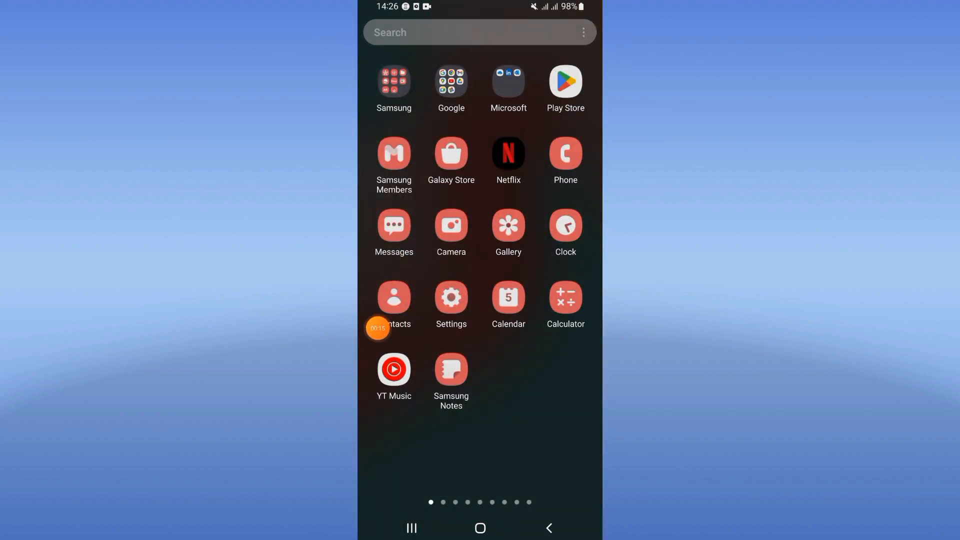
Step: Open Settings, go to Apps, and search the installed apps for 'dofus'
left_click(451, 297)
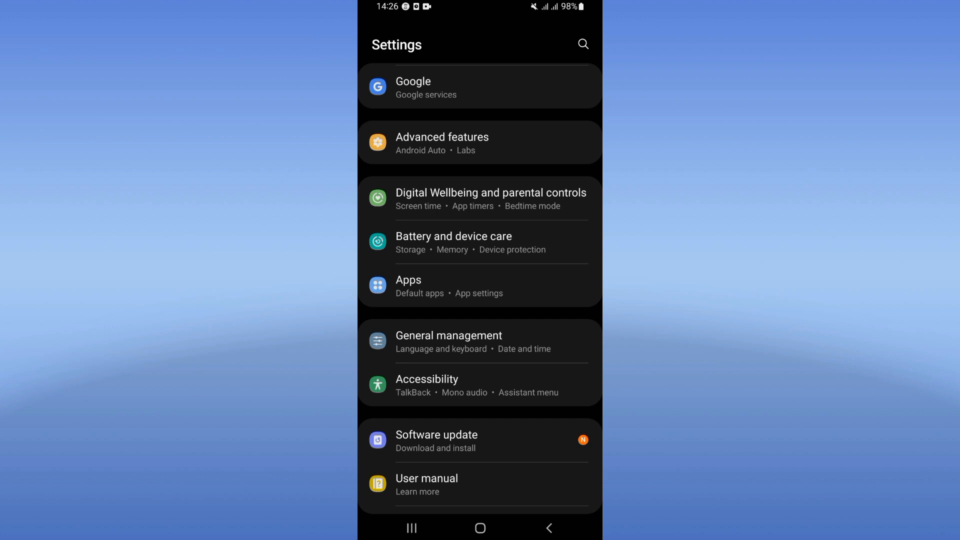
left_click(581, 44)
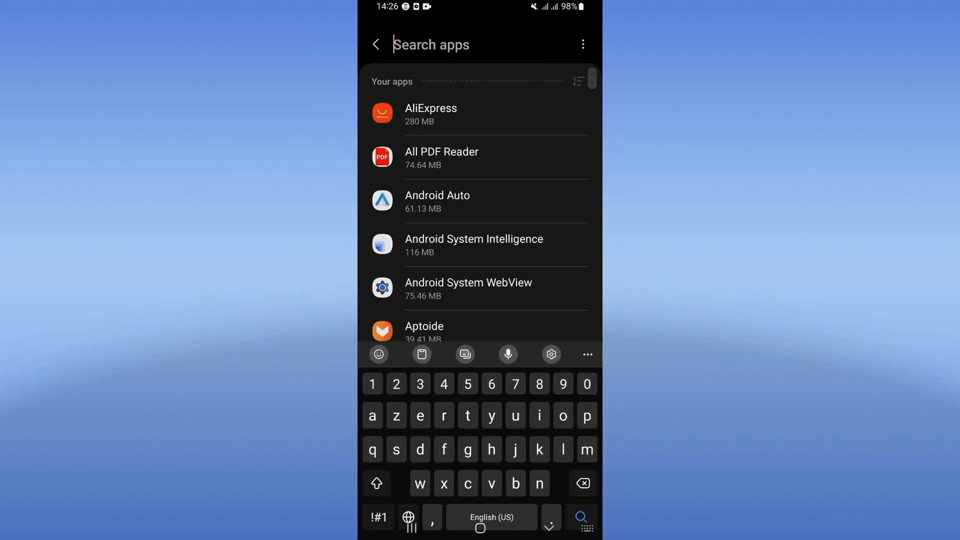
type("dofus")
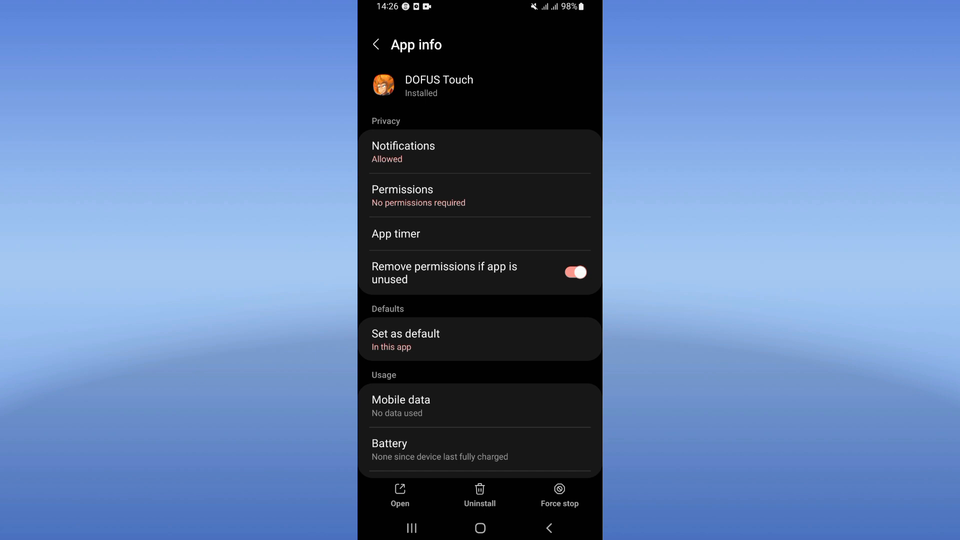
Step: Force stop DOFUS Touch from its App info page, confirming the error warning
scroll("down", 3)
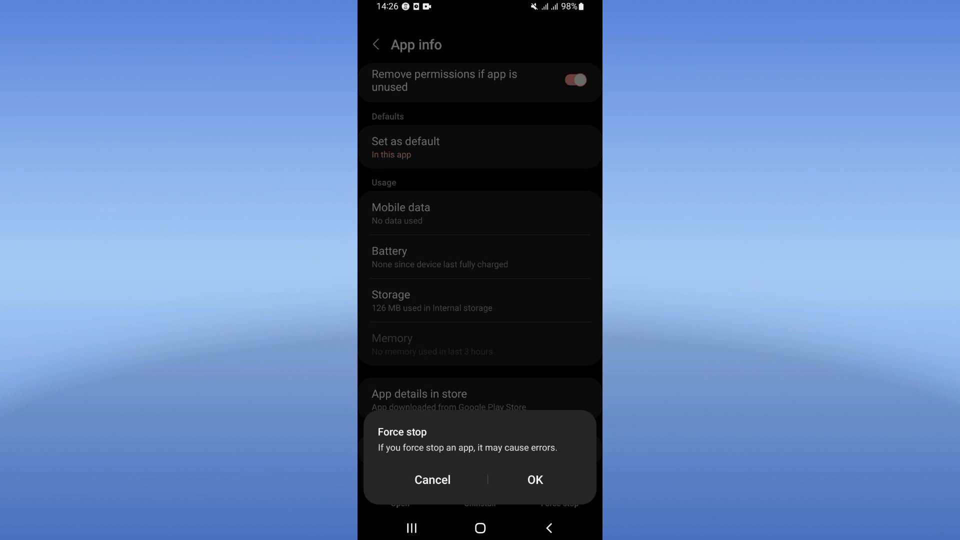
left_click(535, 480)
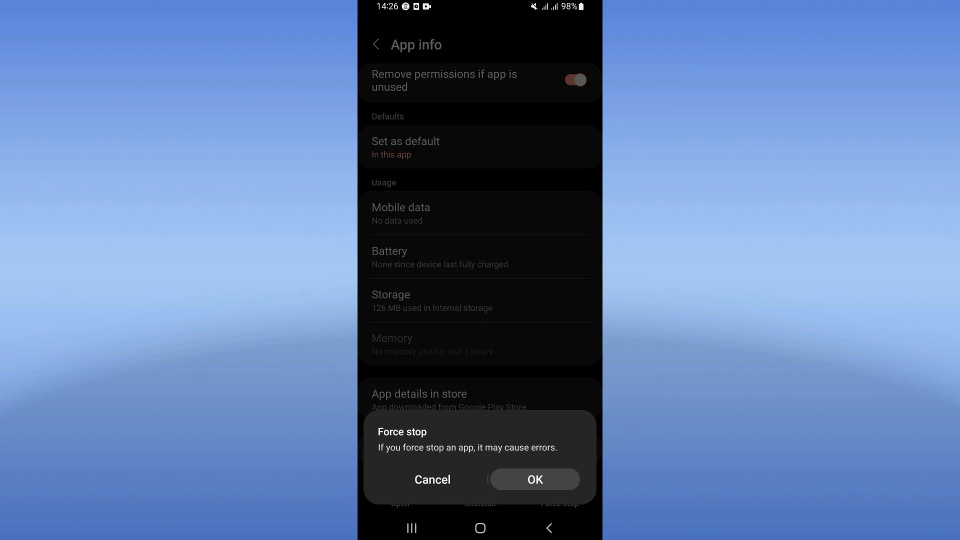